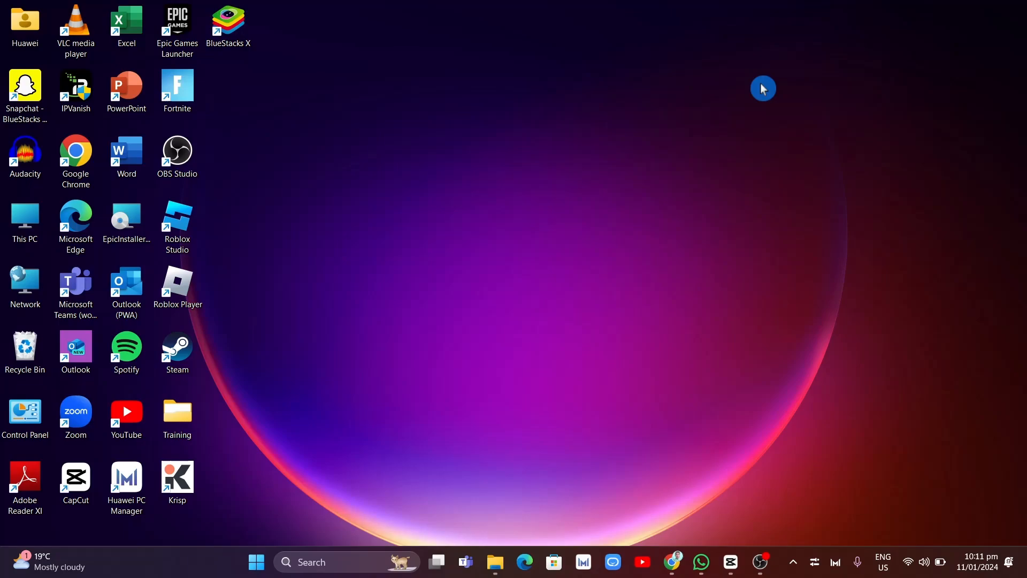
pyautogui.moveTo(610, 293)
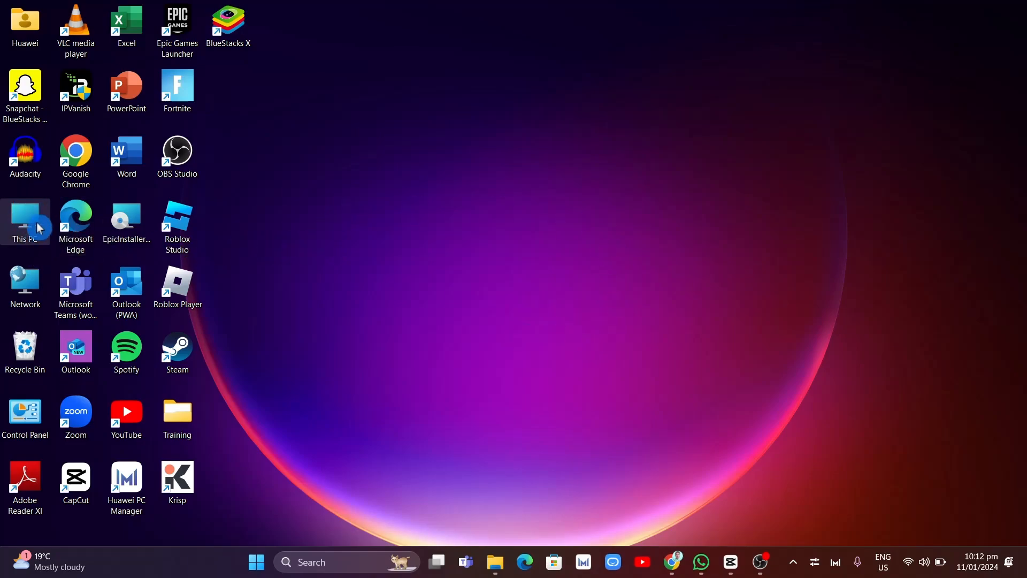
# - Open This PC from the desktop to list the C: and D: drives
pyautogui.doubleClick(24, 221)
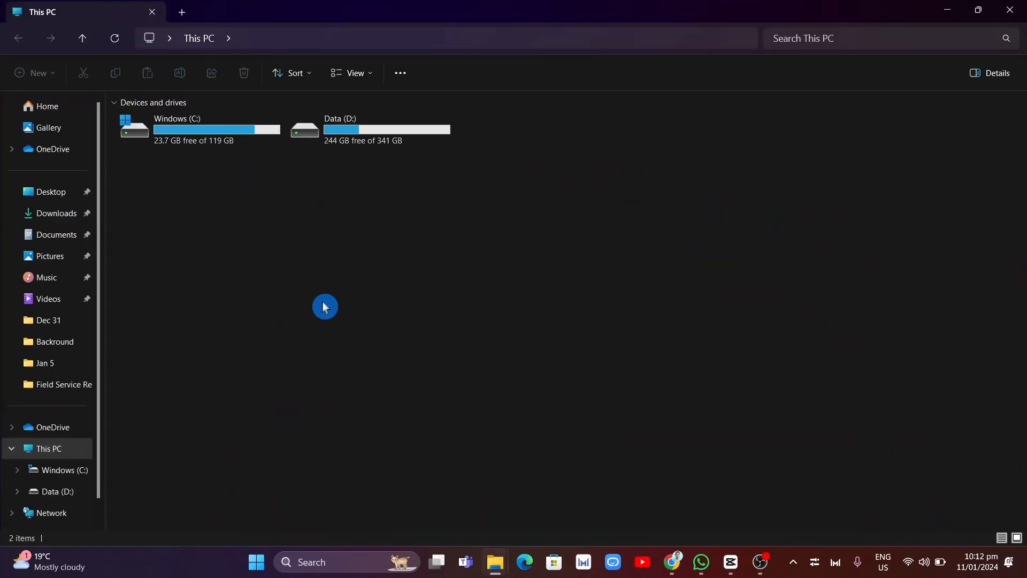
pyautogui.moveTo(289, 212)
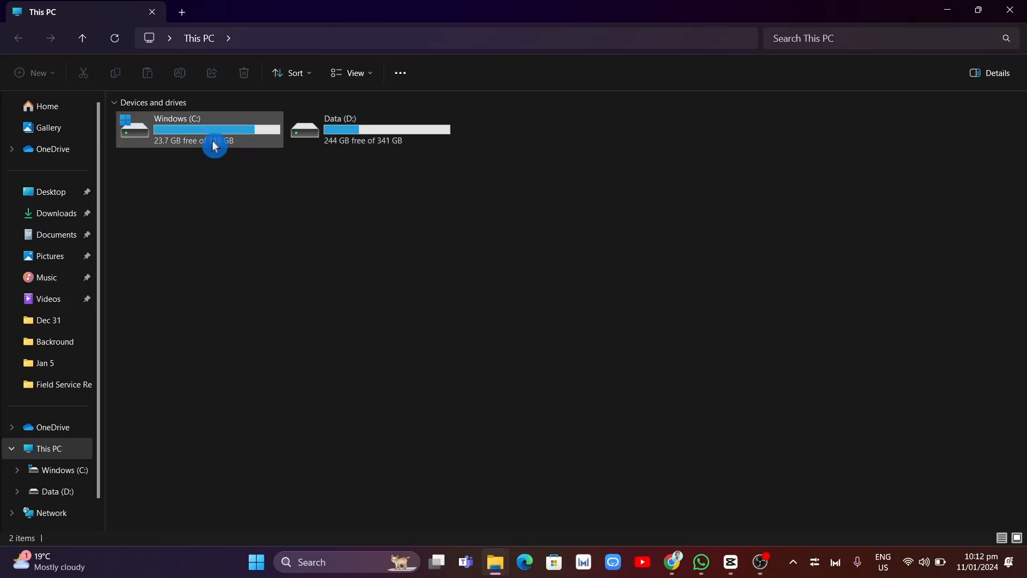
pyautogui.moveTo(462, 336)
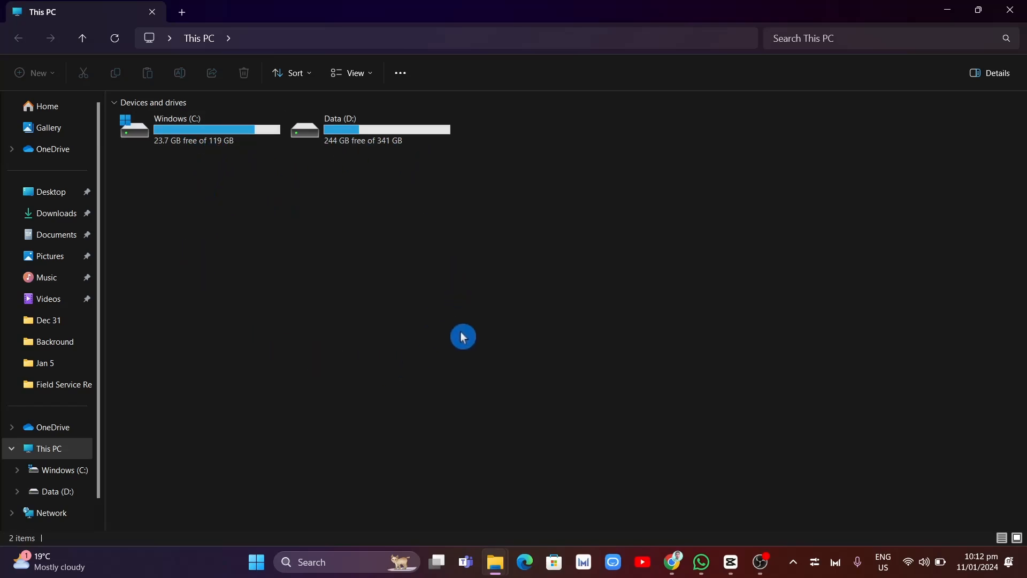
pyautogui.moveTo(231, 157)
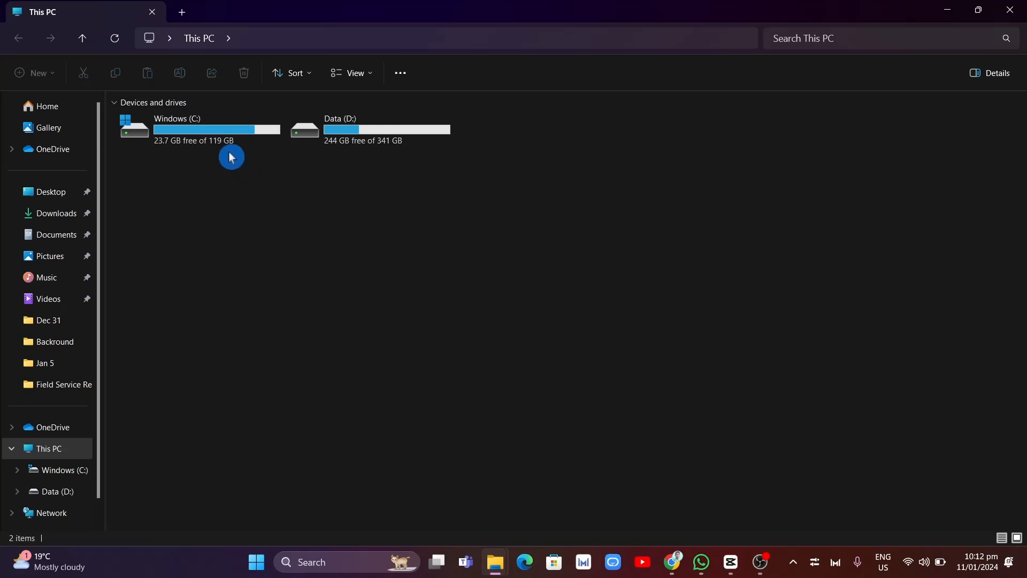
# - Open the Windows (C:) drive to show Program Files, Users and Windows
pyautogui.click(216, 129)
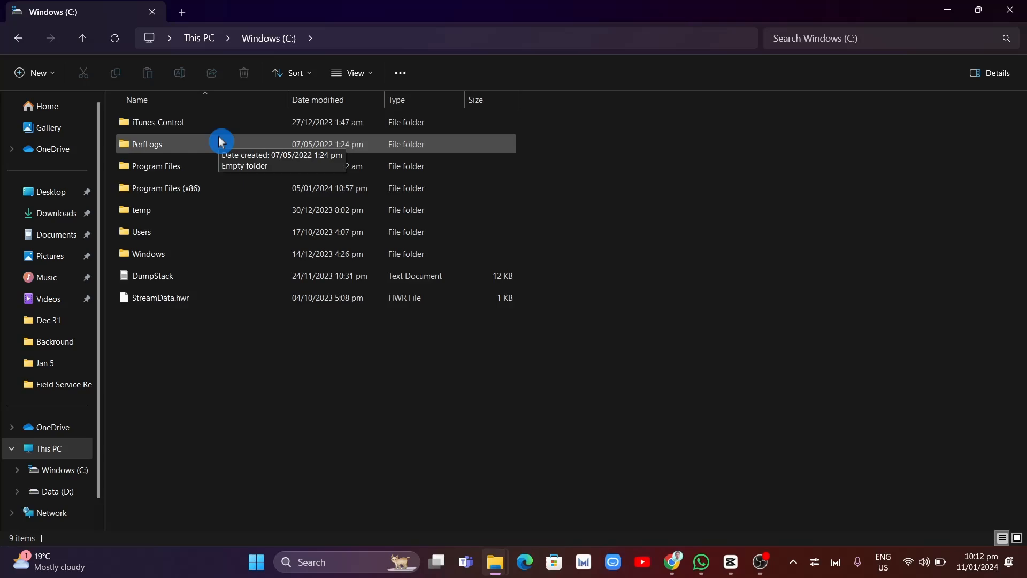
pyautogui.moveTo(225, 151)
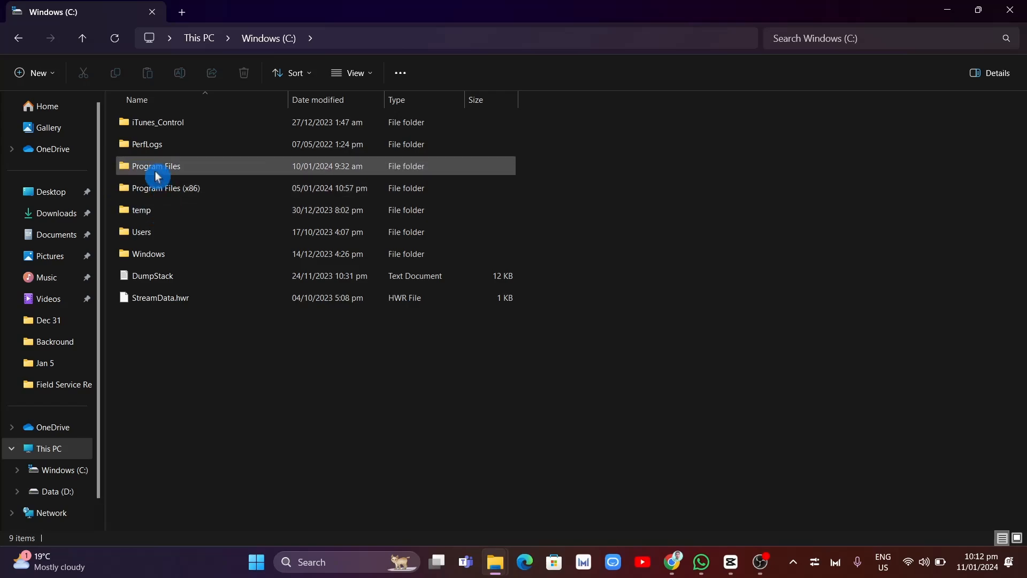
pyautogui.moveTo(146, 188)
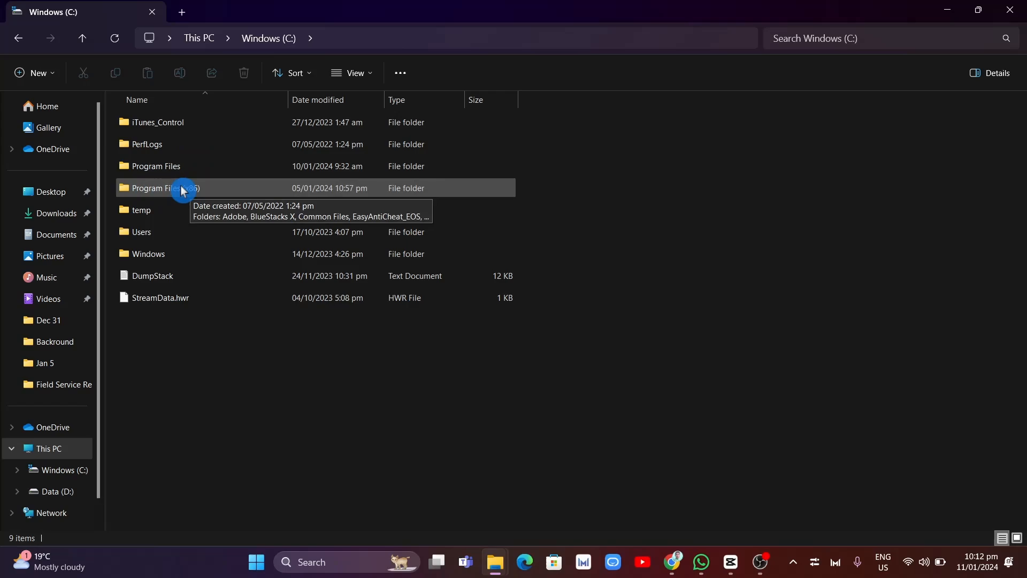
pyautogui.moveTo(173, 166)
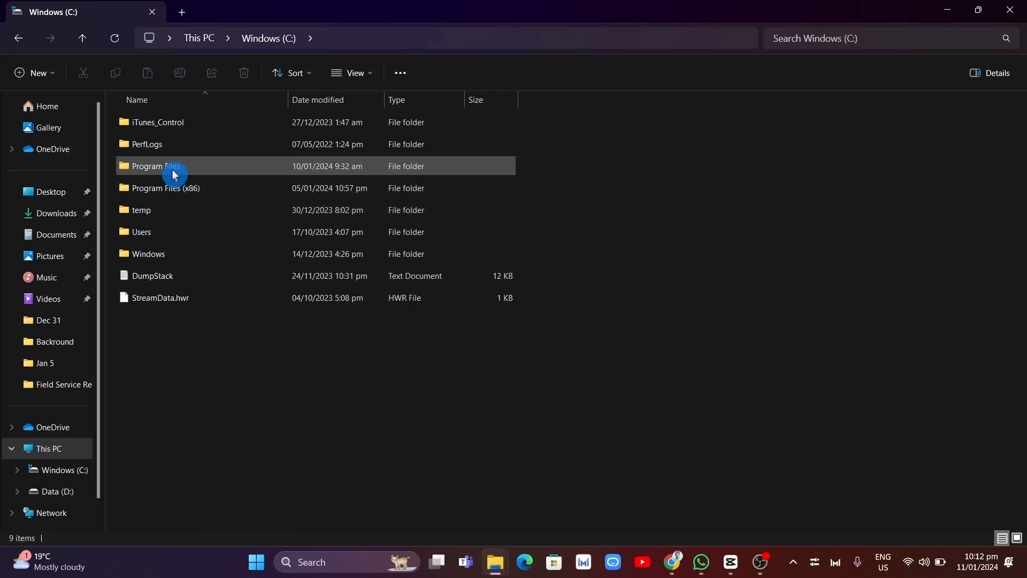
# - Open Program Files, then Microsoft Office, and select the Office16 folder
pyautogui.doubleClick(154, 165)
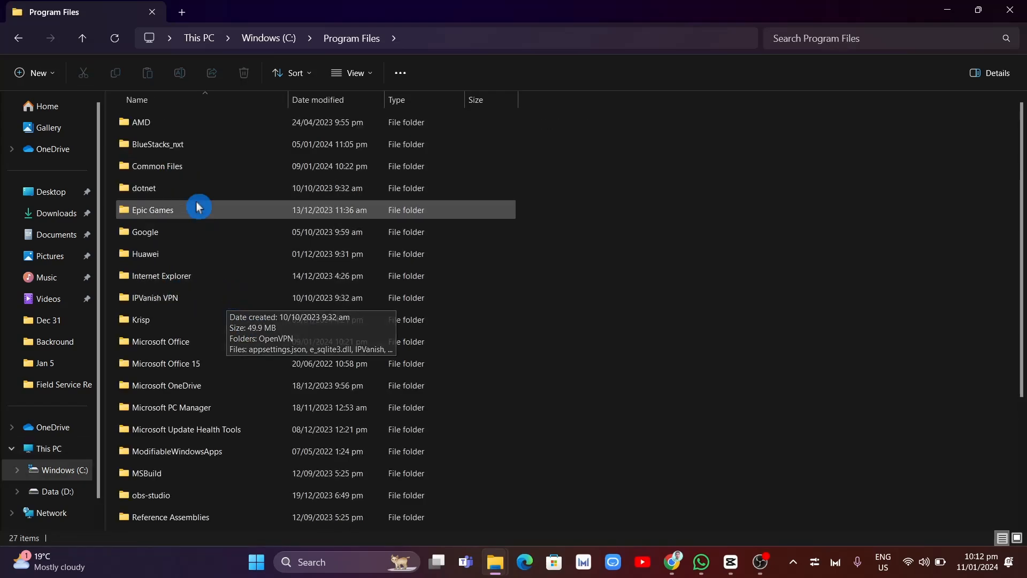
pyautogui.moveTo(152, 348)
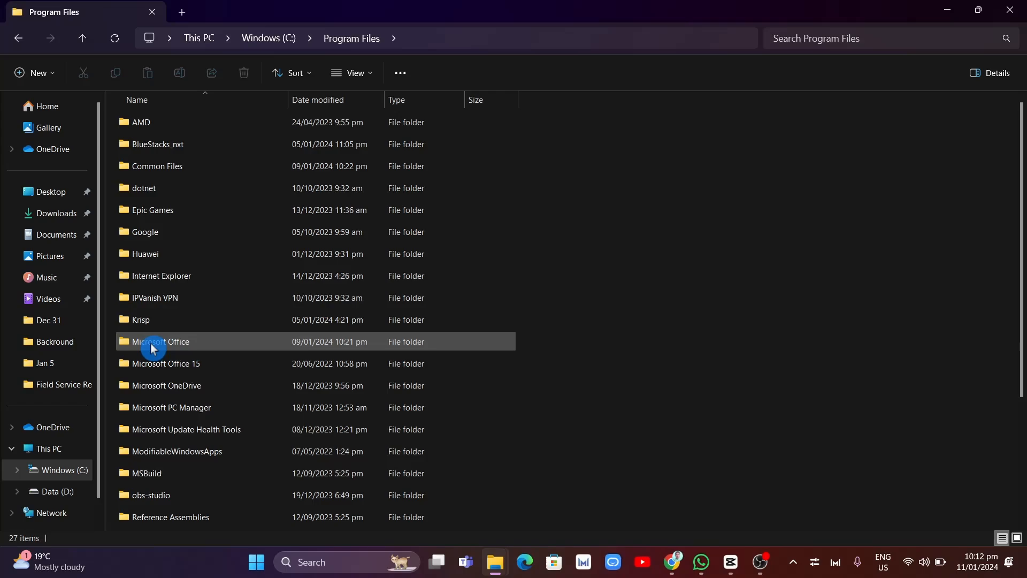
pyautogui.doubleClick(161, 341)
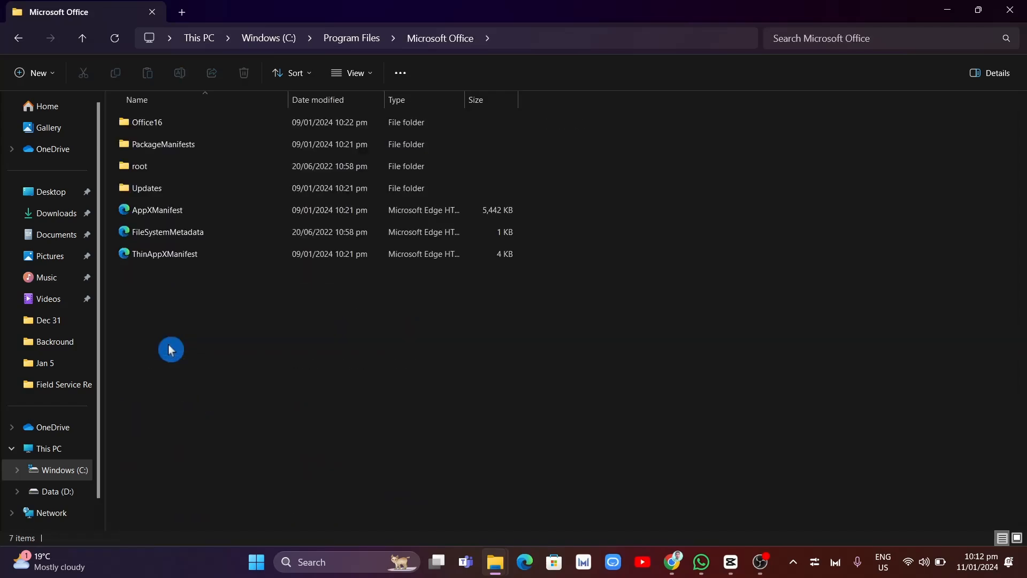
pyautogui.click(146, 122)
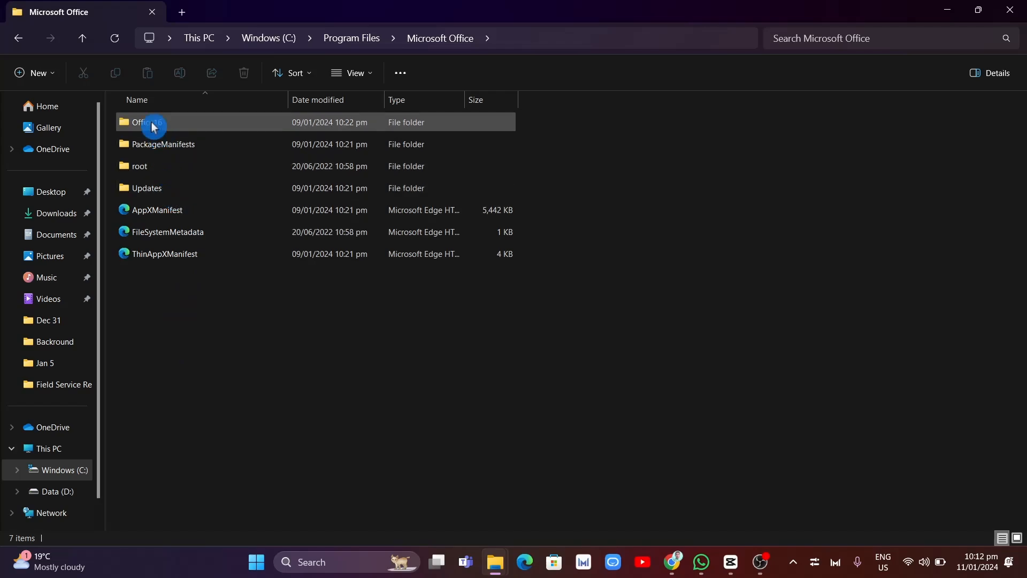
# - Open Office16 to list OSPP, OSPPREARM, SLERROR and vNextDiag
pyautogui.doubleClick(143, 122)
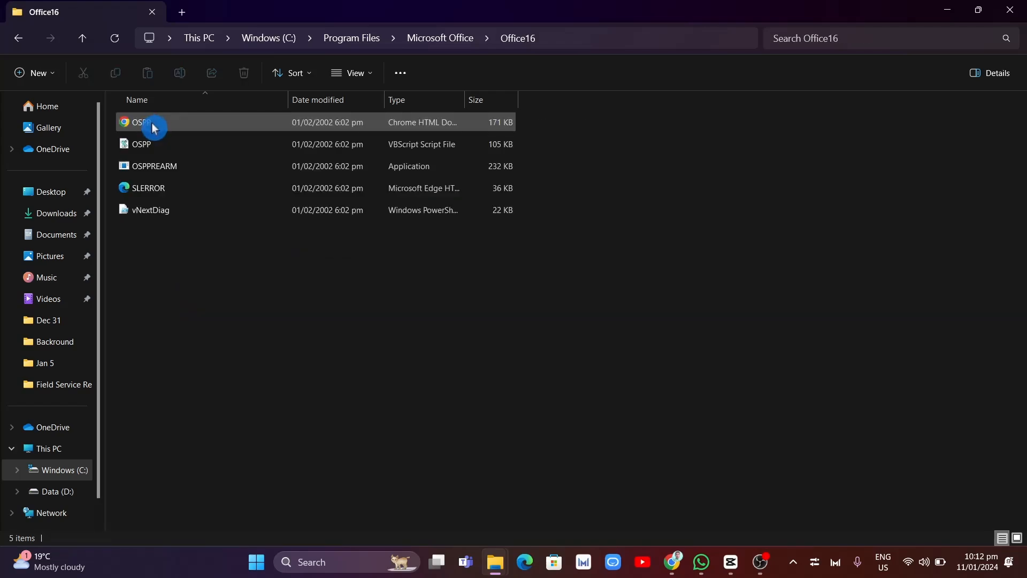
pyautogui.moveTo(163, 170)
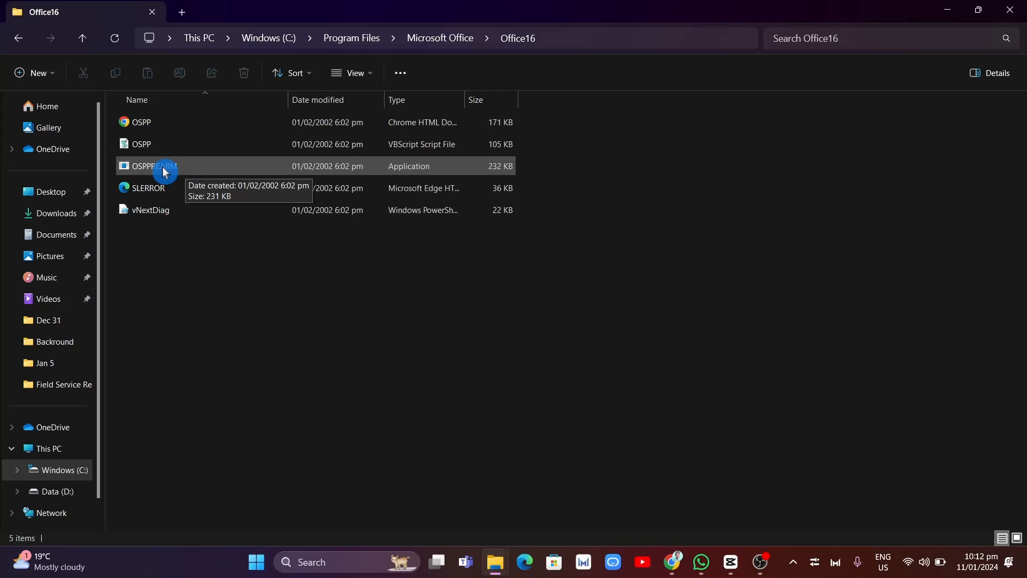
pyautogui.moveTo(169, 171)
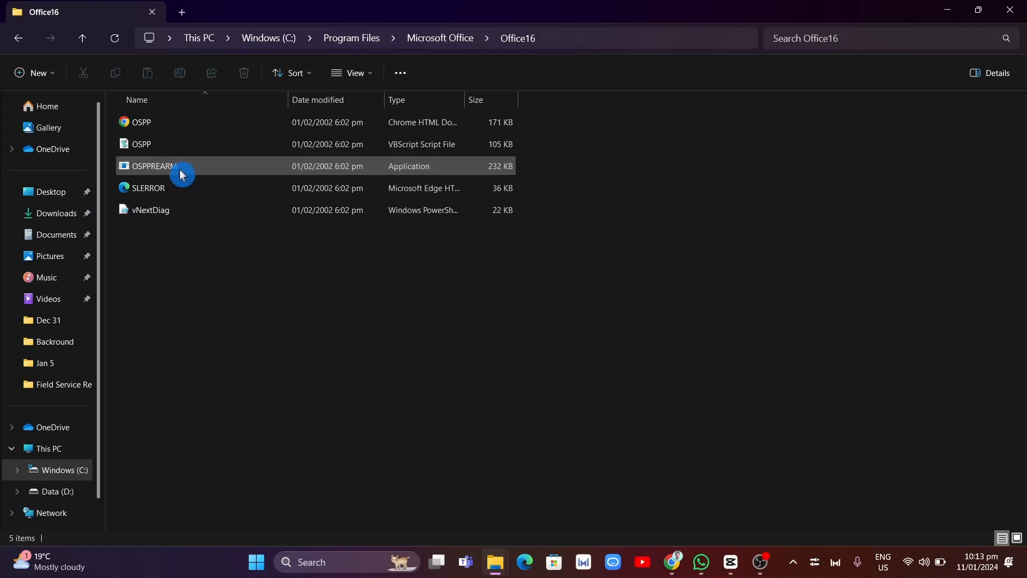
pyautogui.rightClick(186, 178)
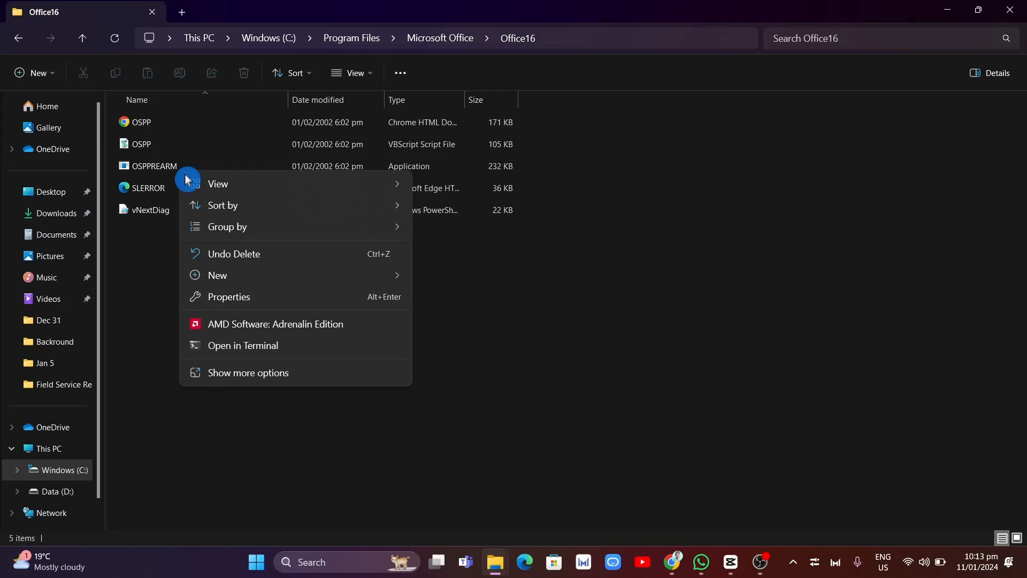
pyautogui.click(229, 297)
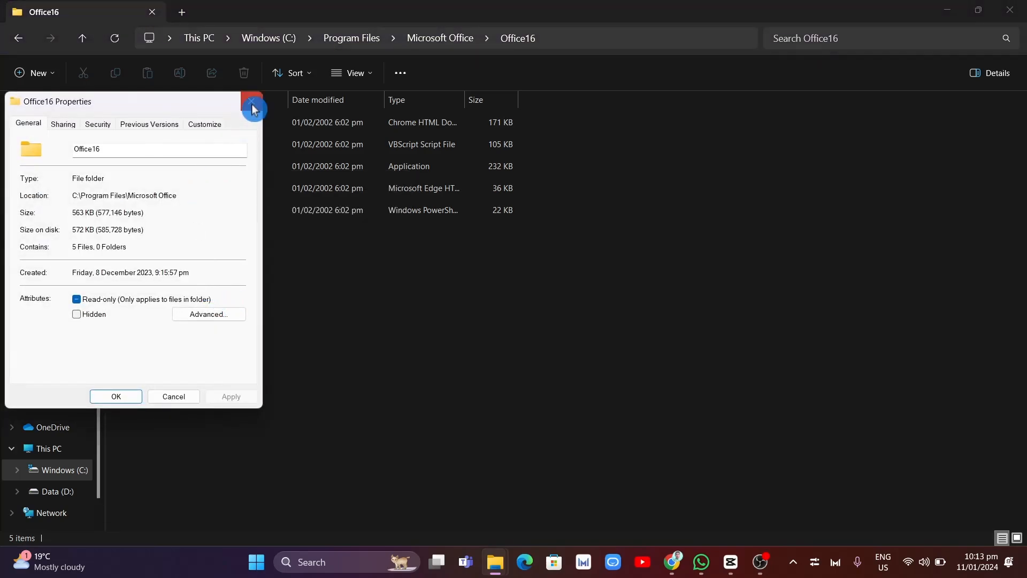
pyautogui.click(252, 108)
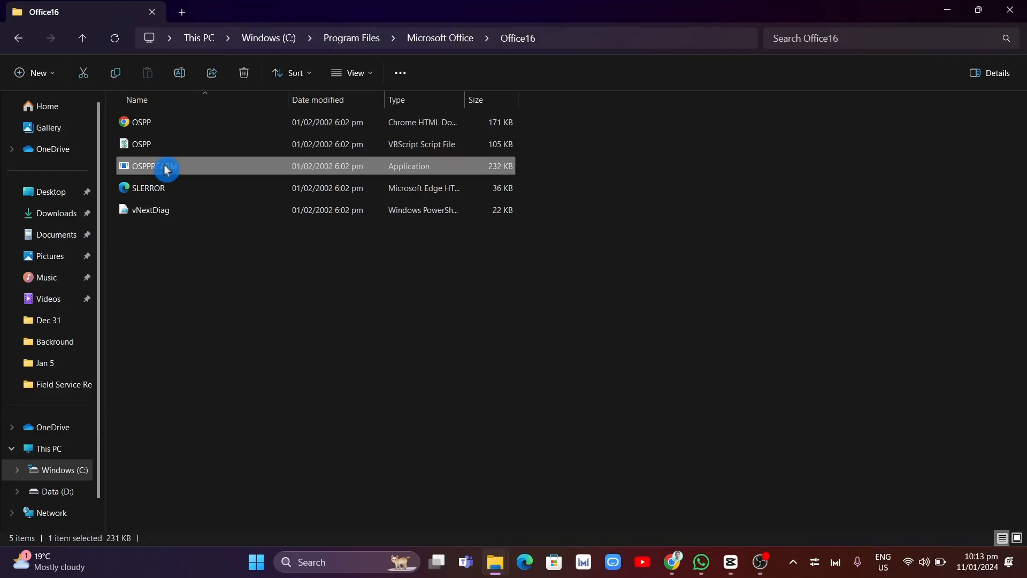
# - Right-click OSPPREARM and choose Run as administrator
pyautogui.rightClick(164, 166)
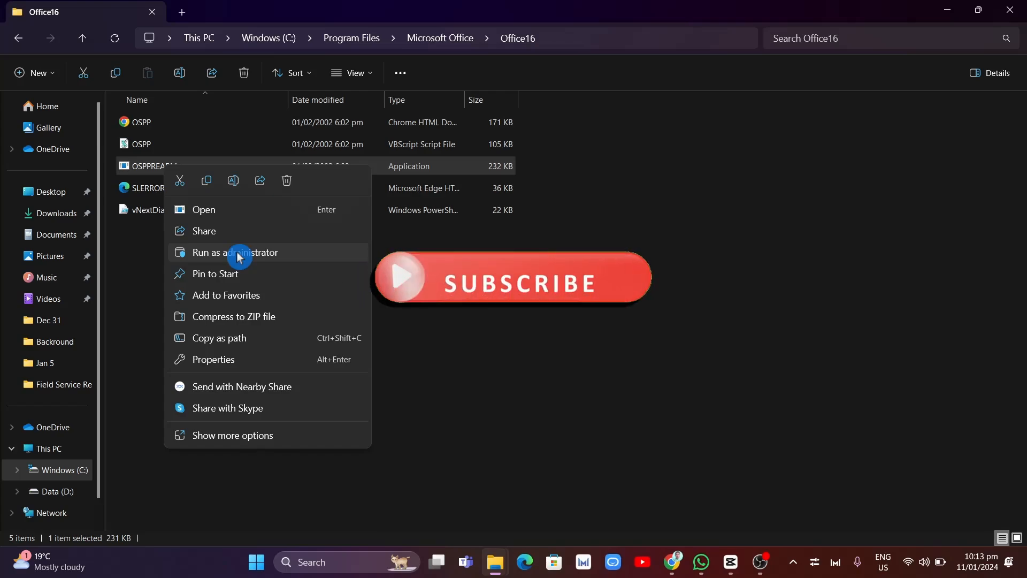
pyautogui.click(511, 276)
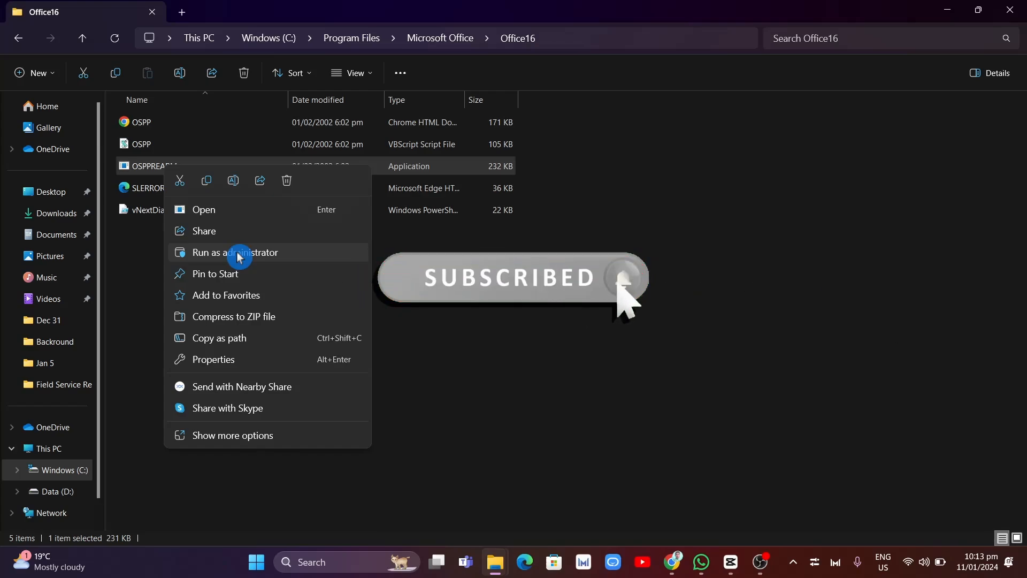